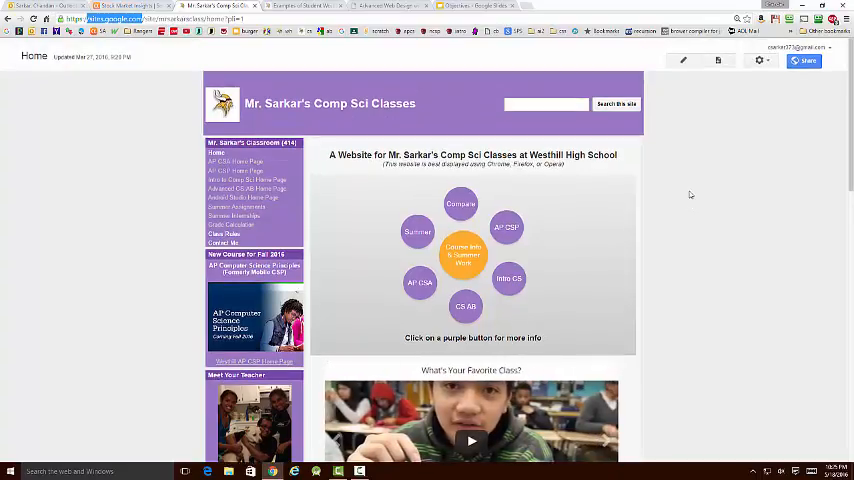
{"action": "mouse_move", "coordinate": [653, 211]}
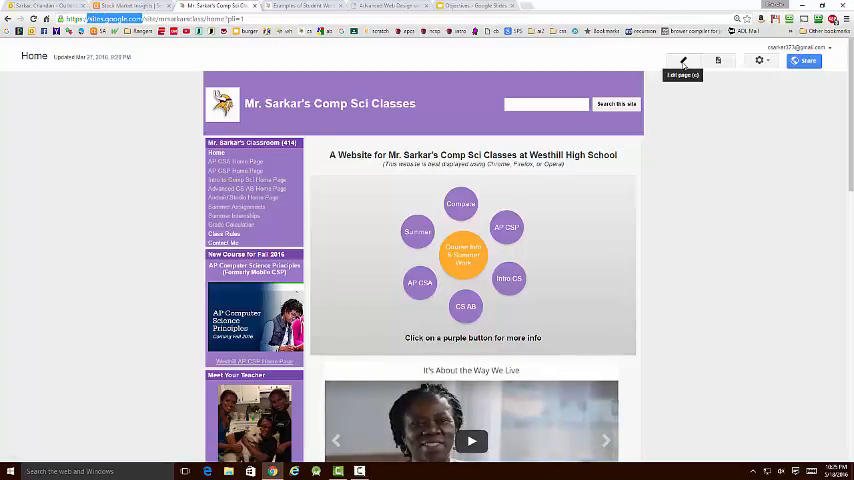
Edit the home page, select 'Classes' in the heading, and save the page
{"action": "left_click", "coordinate": [692, 61]}
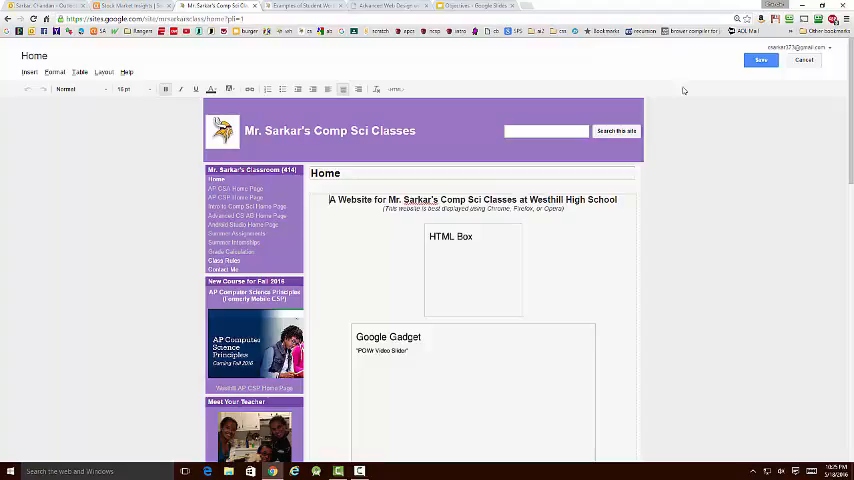
{"action": "scroll", "scroll_direction": "down", "scroll_amount": 3}
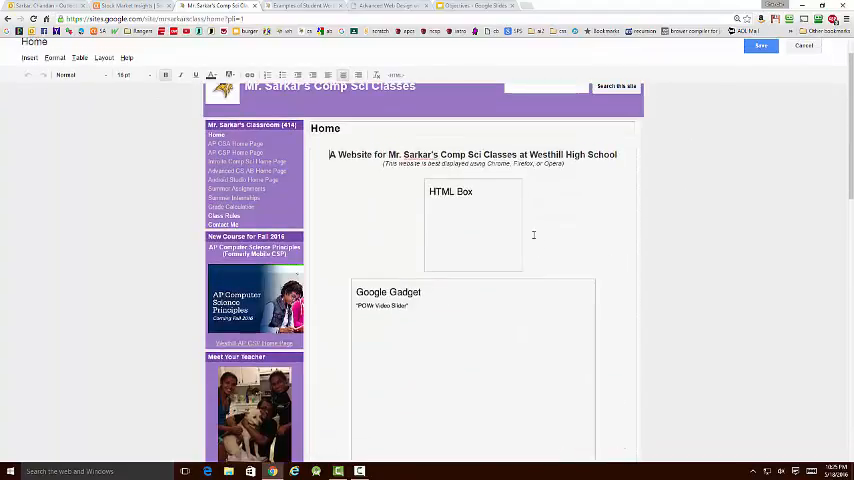
{"action": "double_click", "coordinate": [500, 155]}
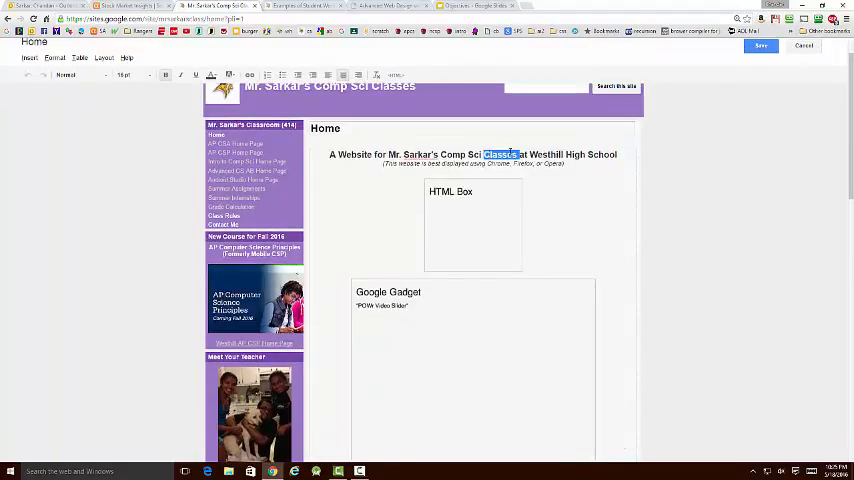
{"action": "left_click", "coordinate": [760, 47]}
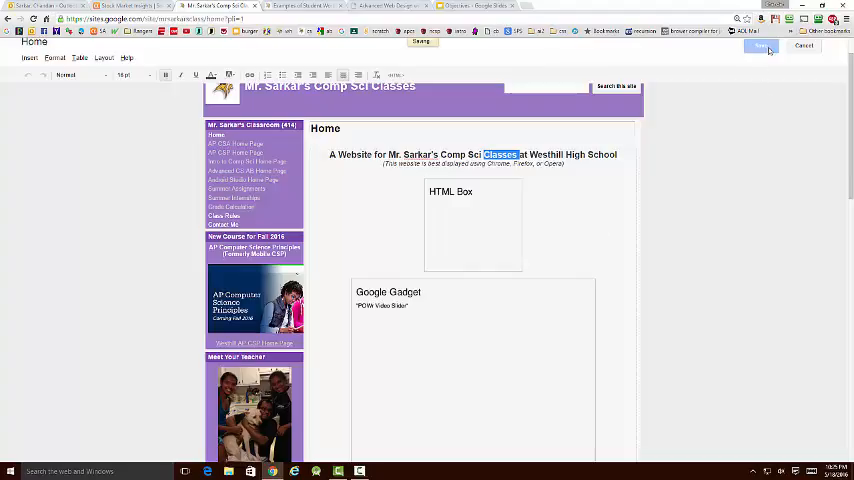
{"action": "left_click", "coordinate": [762, 47]}
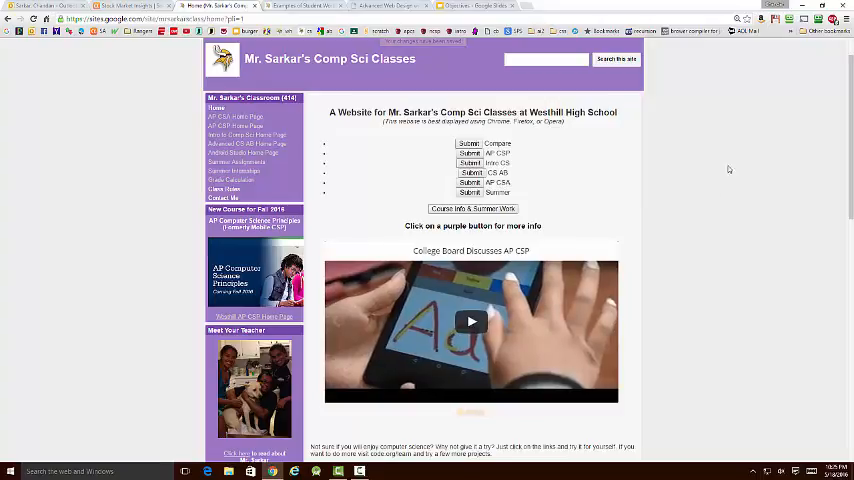
{"action": "mouse_move", "coordinate": [728, 168]}
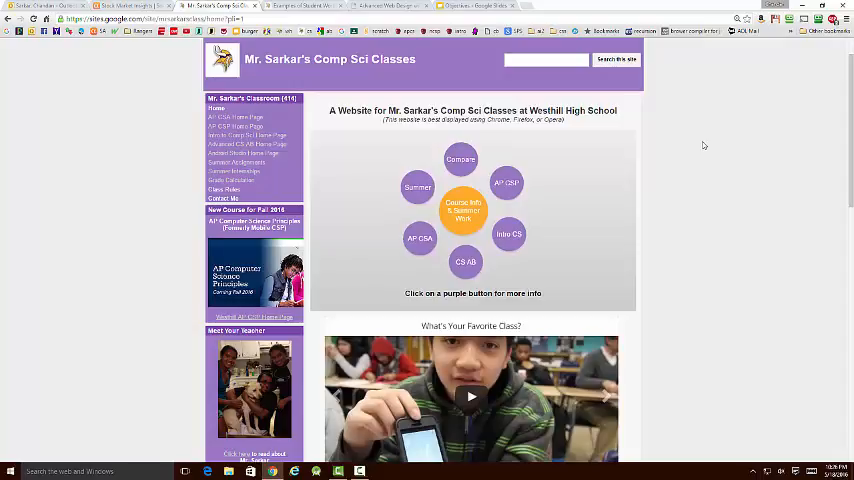
{"action": "mouse_move", "coordinate": [737, 188]}
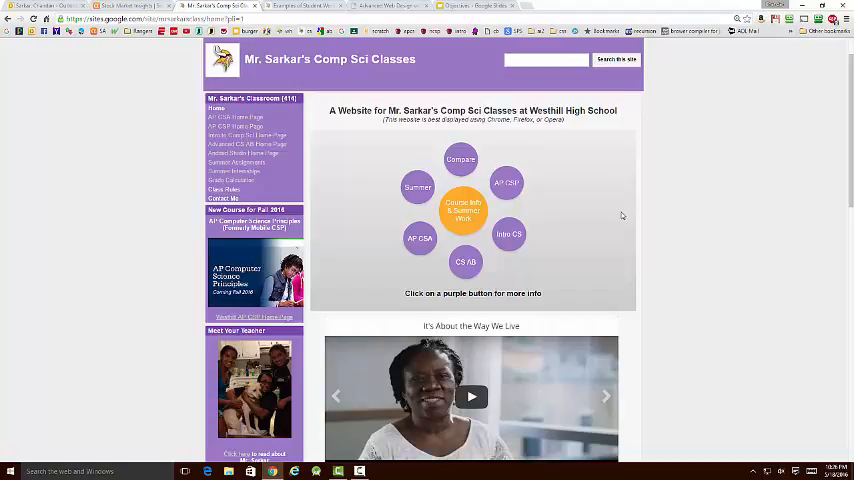
{"action": "mouse_move", "coordinate": [695, 207]}
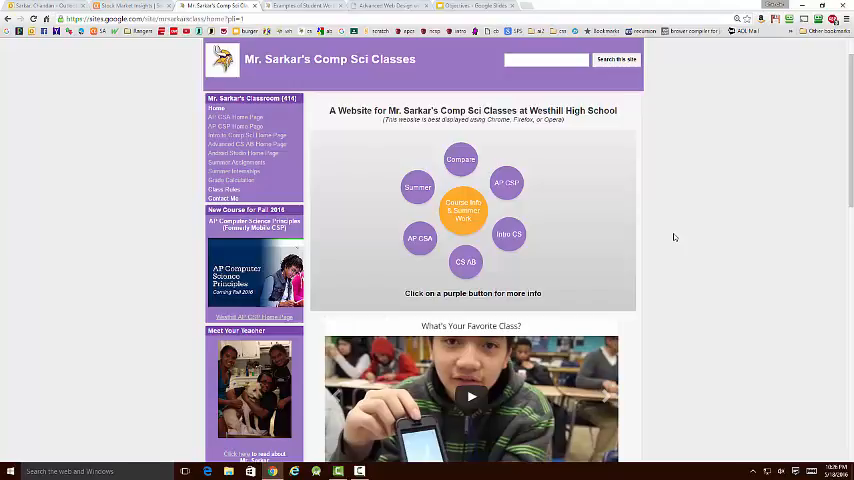
{"action": "mouse_move", "coordinate": [686, 221]}
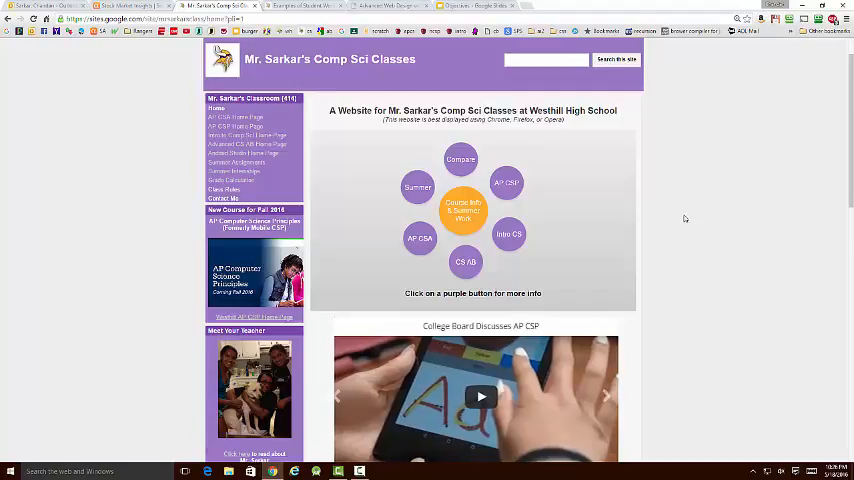
Scroll the page, close the HTML code without saving, and review the course buttons
{"action": "scroll", "scroll_direction": "down", "scroll_amount": 3}
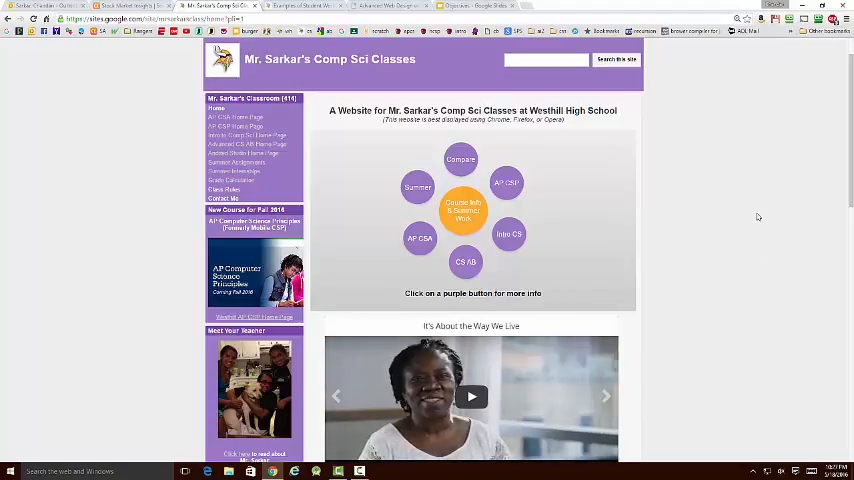
{"action": "mouse_move", "coordinate": [673, 187]}
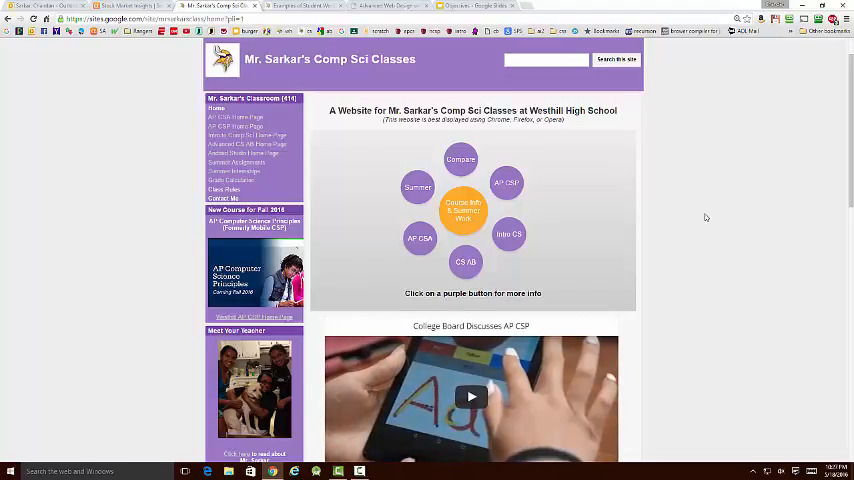
{"action": "scroll", "scroll_direction": "down", "scroll_amount": 3}
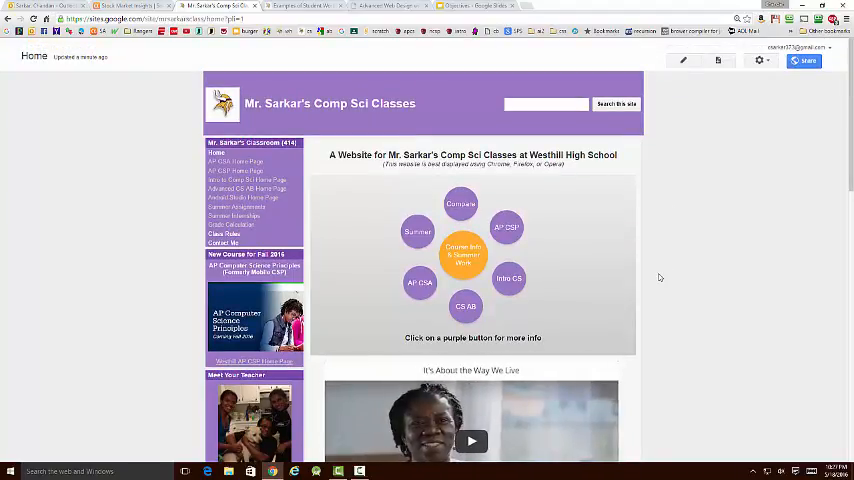
{"action": "mouse_move", "coordinate": [556, 305]}
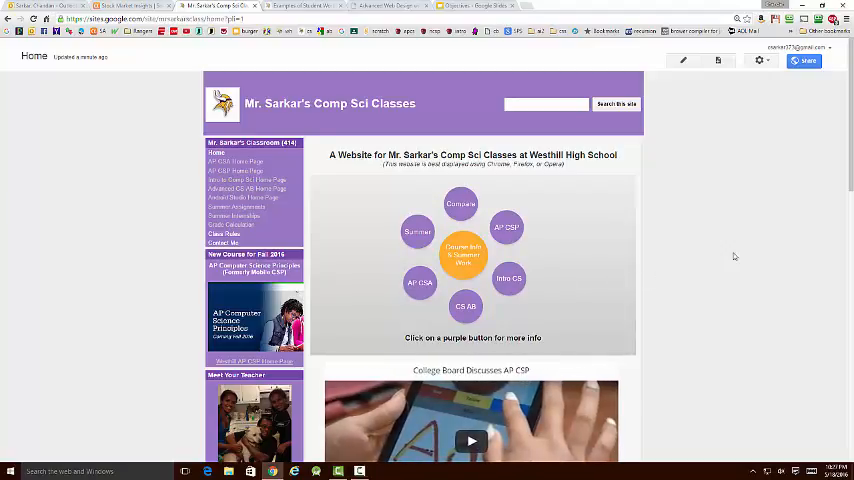
{"action": "mouse_move", "coordinate": [702, 263]}
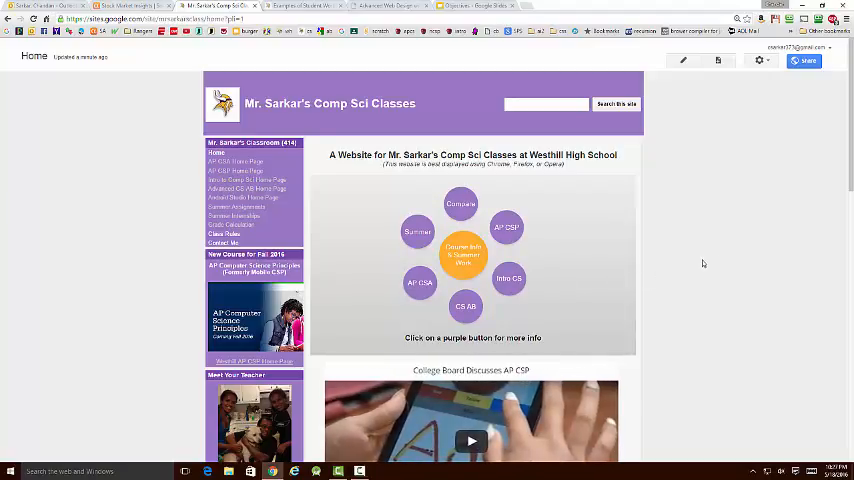
{"action": "mouse_move", "coordinate": [447, 250]}
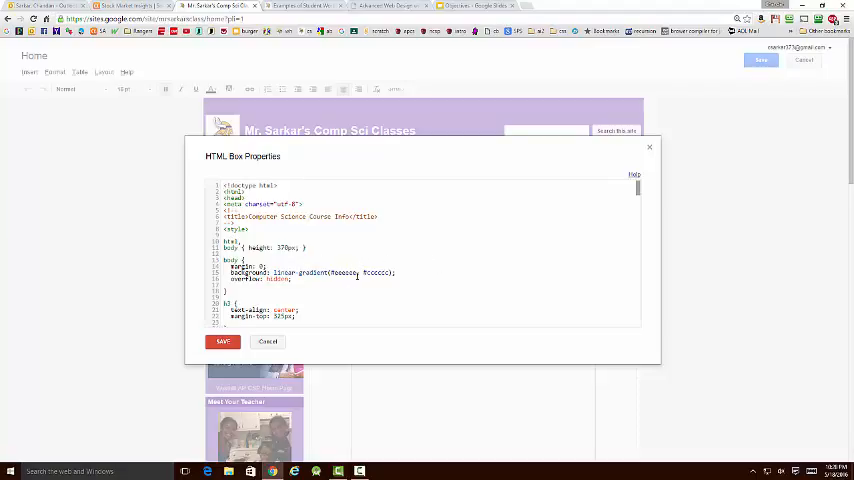
{"action": "left_click", "coordinate": [222, 341]}
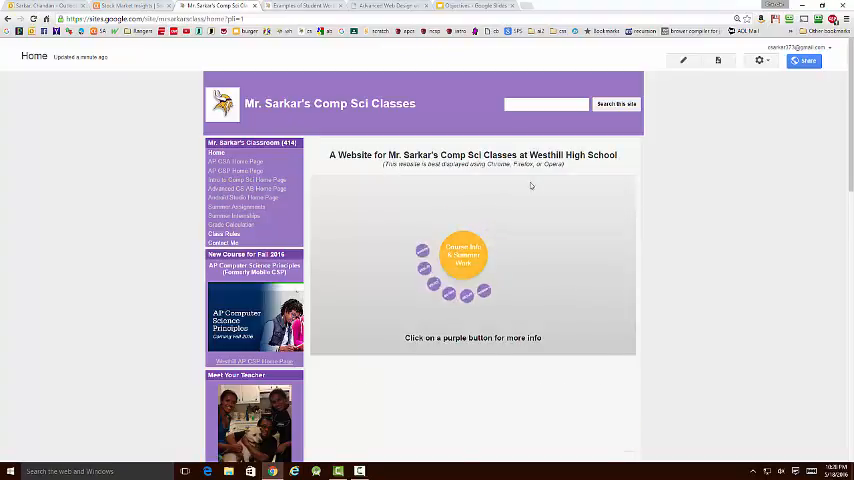
{"action": "left_click", "coordinate": [462, 255]}
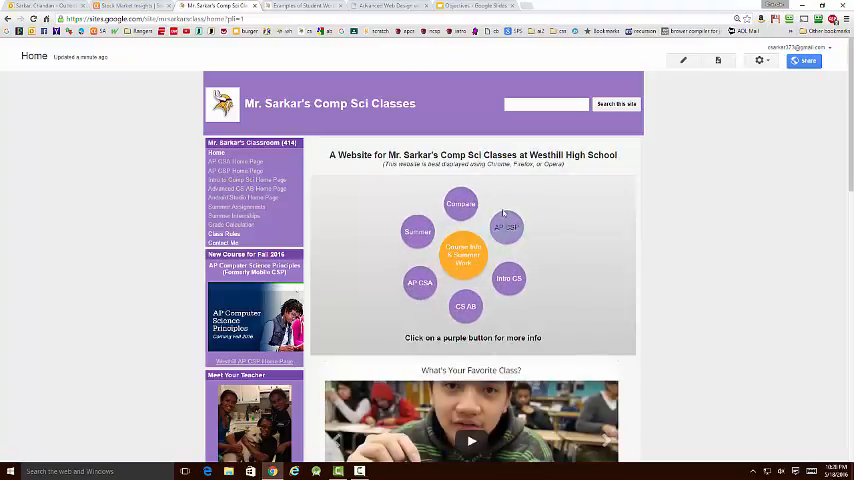
{"action": "mouse_move", "coordinate": [565, 207]}
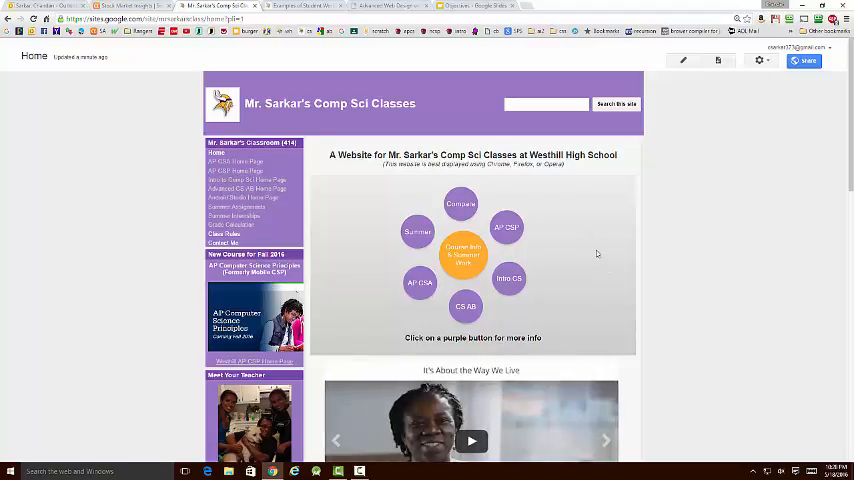
{"action": "mouse_move", "coordinate": [681, 188]}
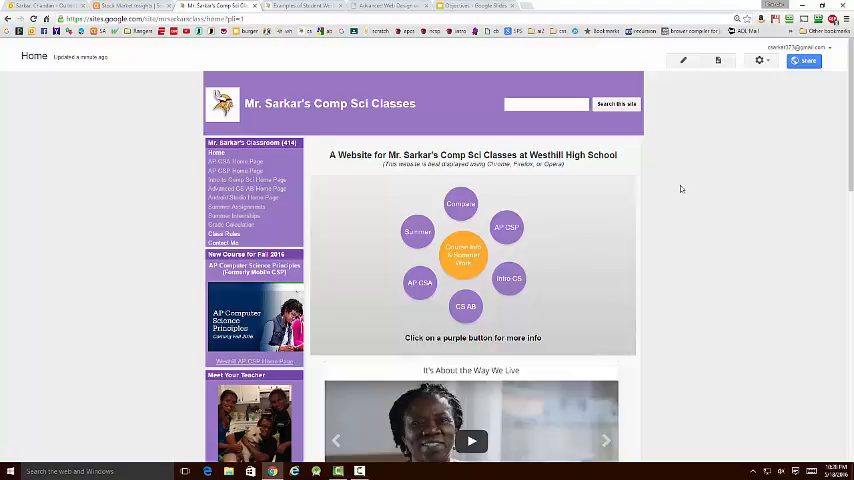
{"action": "scroll", "scroll_direction": "down", "scroll_amount": 3}
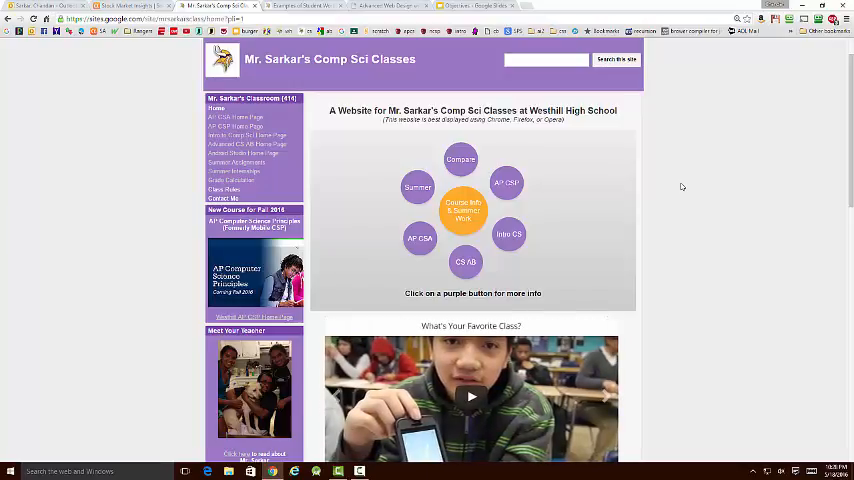
{"action": "mouse_move", "coordinate": [776, 59]}
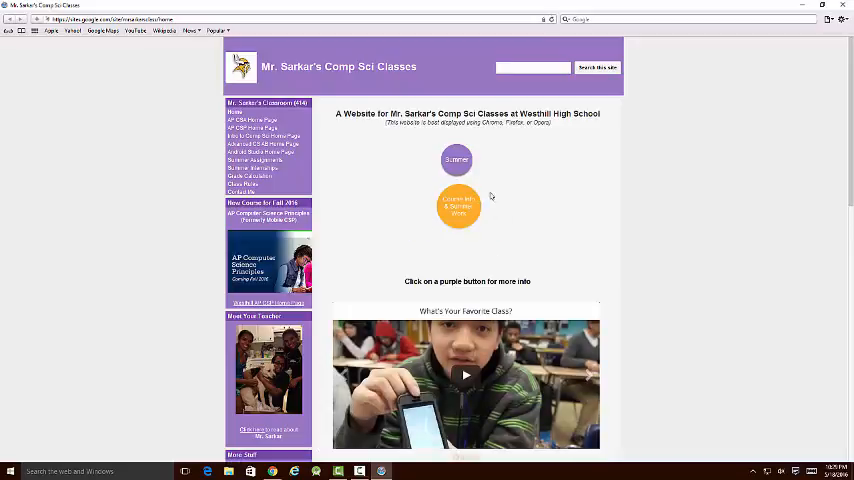
{"action": "mouse_move", "coordinate": [496, 172]}
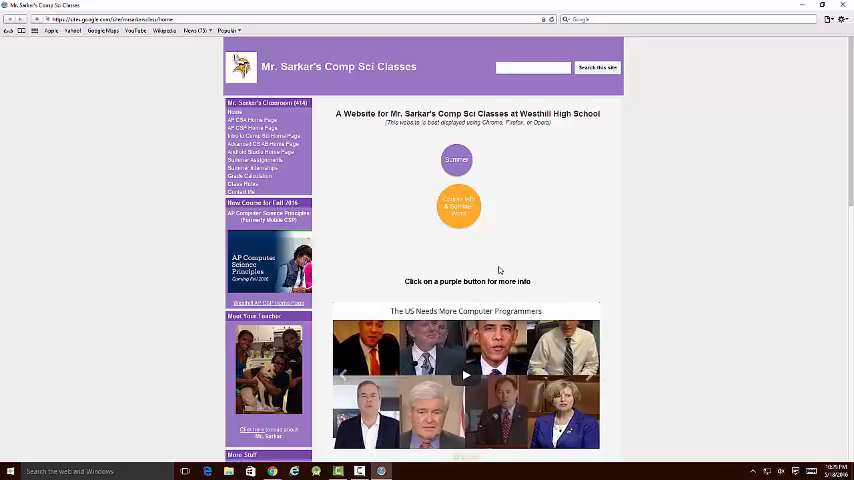
{"action": "mouse_move", "coordinate": [482, 222]}
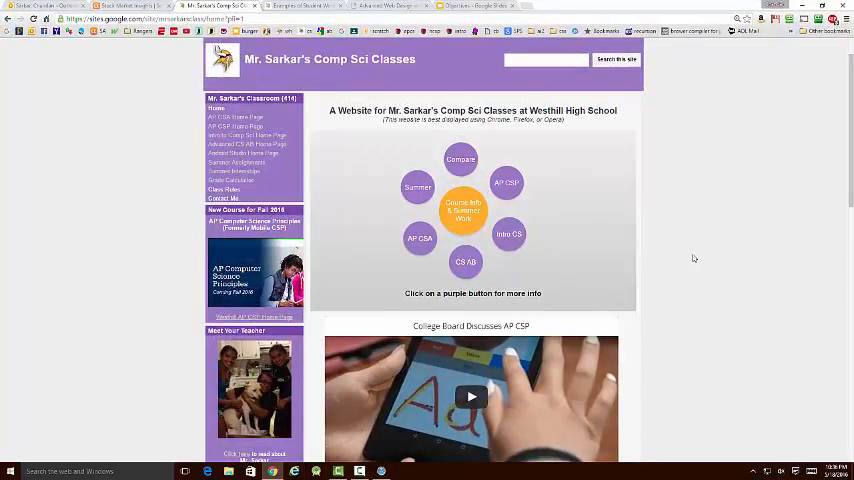
{"action": "mouse_move", "coordinate": [515, 255]}
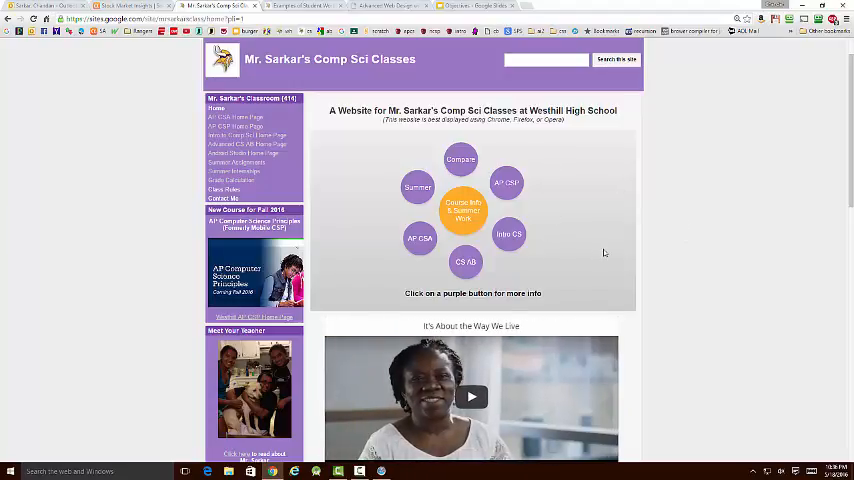
{"action": "mouse_move", "coordinate": [449, 222]}
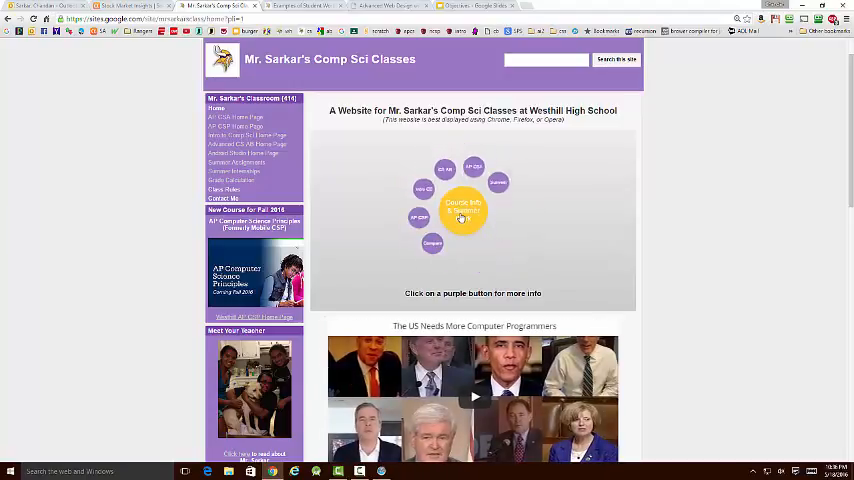
Reload the home page and expand the purple course buttons around the Course Info circle
{"action": "left_click", "coordinate": [462, 210]}
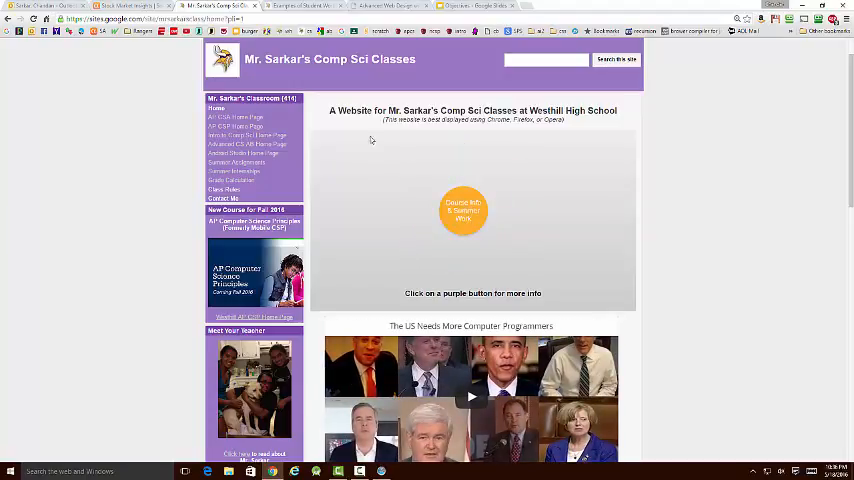
{"action": "mouse_move", "coordinate": [586, 148]}
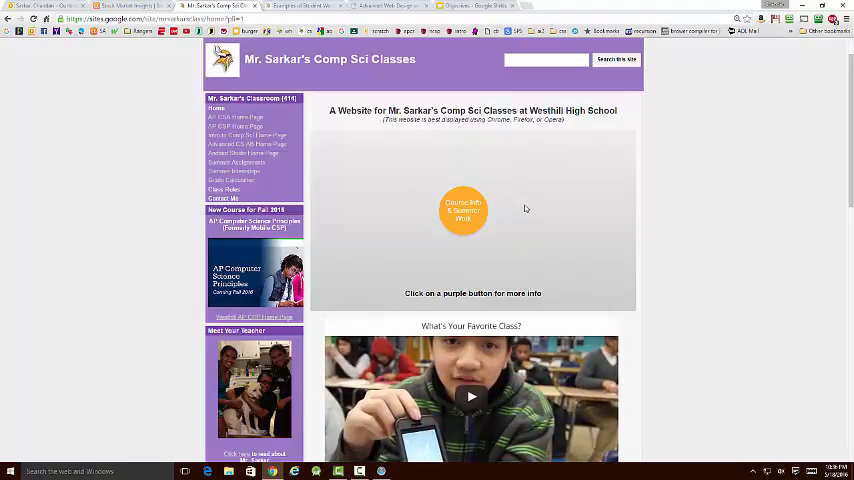
{"action": "mouse_move", "coordinate": [391, 218]}
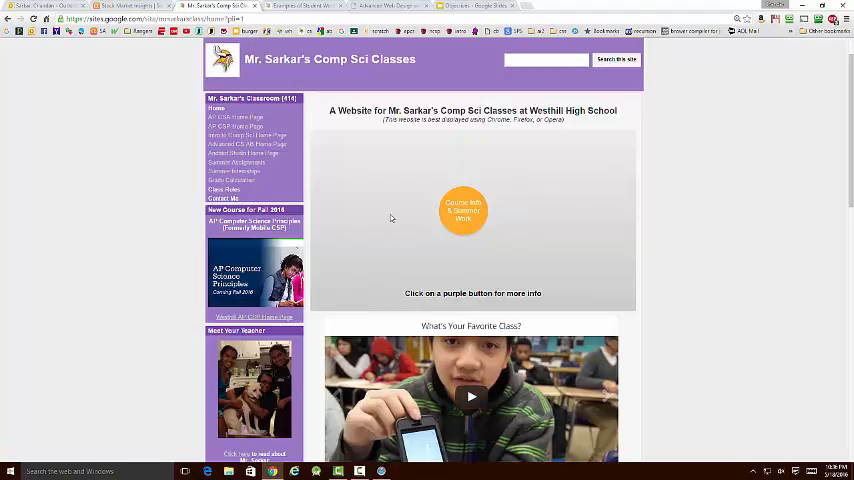
{"action": "scroll", "scroll_direction": "down", "scroll_amount": 3}
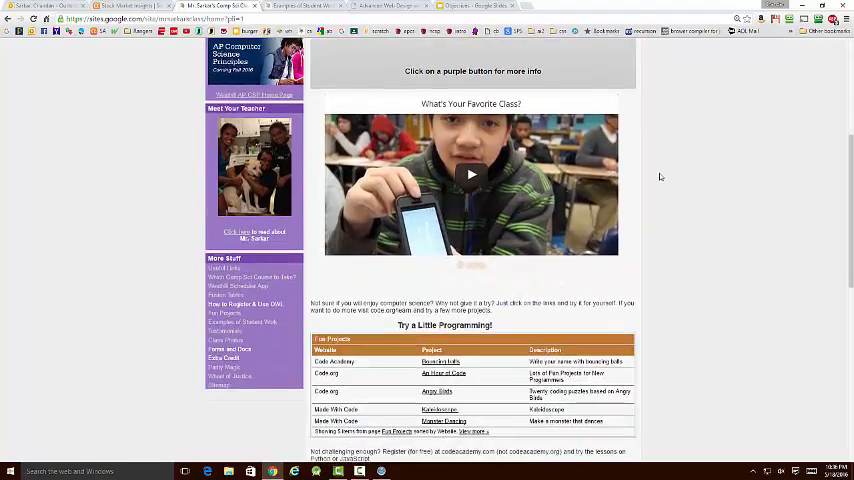
{"action": "scroll", "scroll_direction": "down", "scroll_amount": 3}
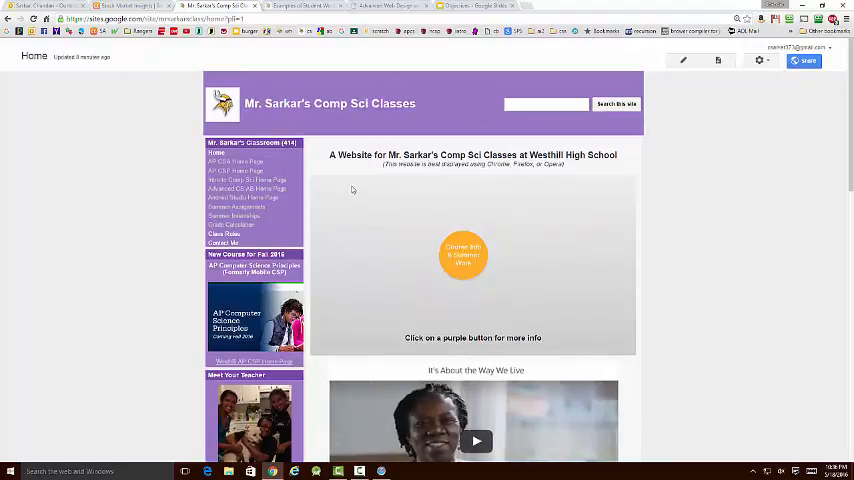
{"action": "mouse_move", "coordinate": [400, 207]}
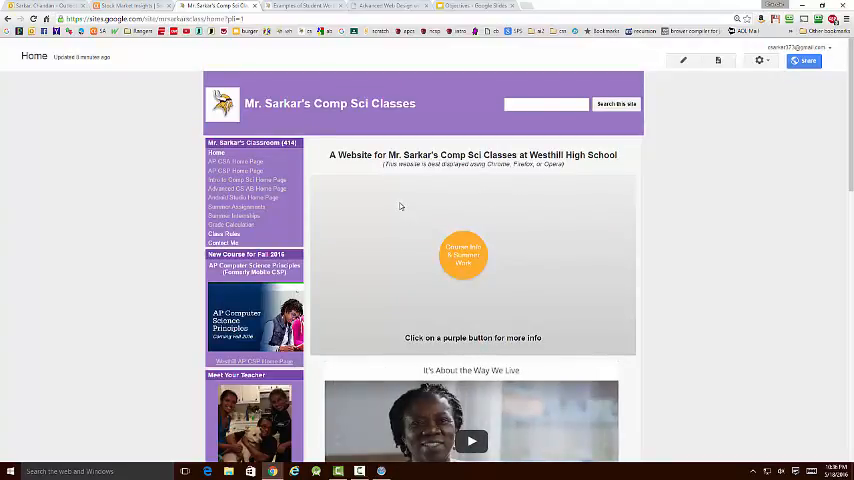
{"action": "mouse_move", "coordinate": [463, 253]}
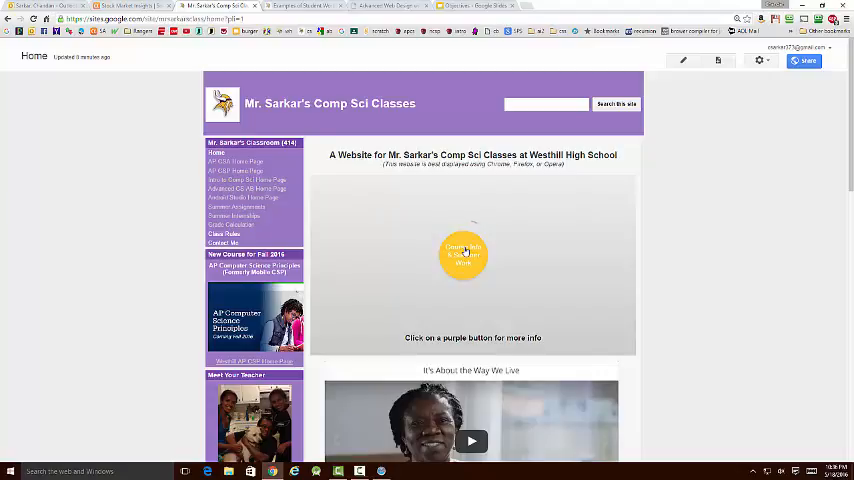
{"action": "left_click", "coordinate": [462, 253]}
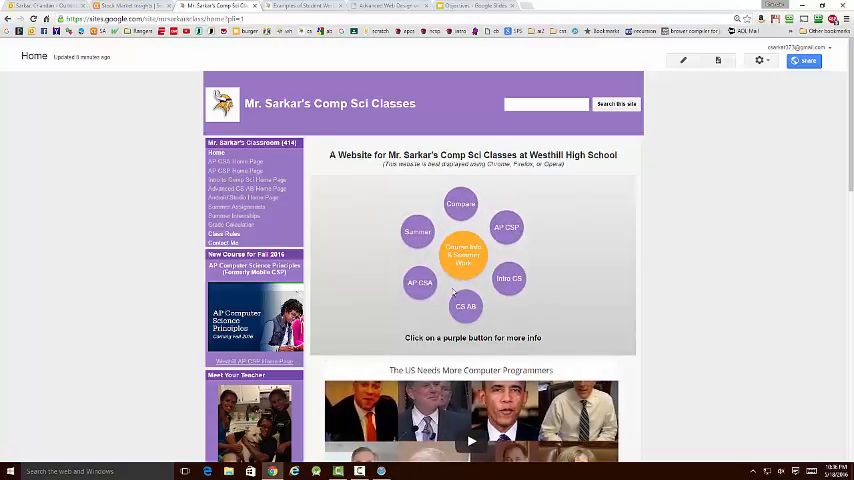
{"action": "mouse_move", "coordinate": [501, 359]}
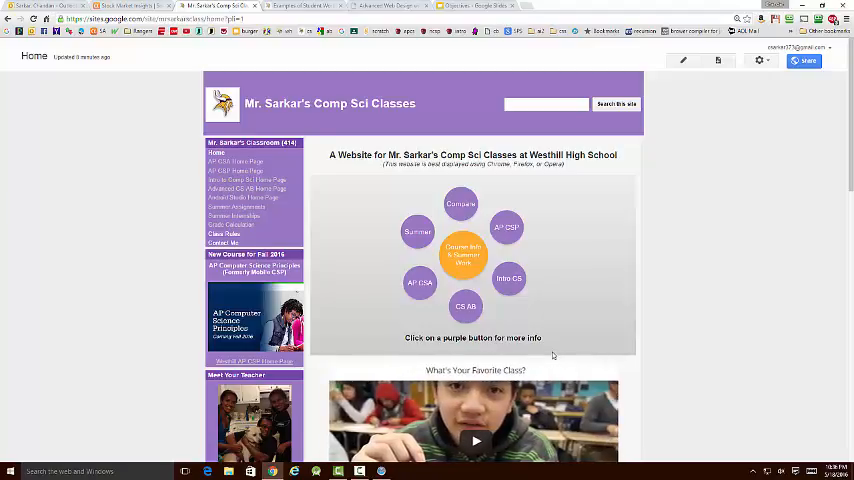
{"action": "mouse_move", "coordinate": [449, 448]}
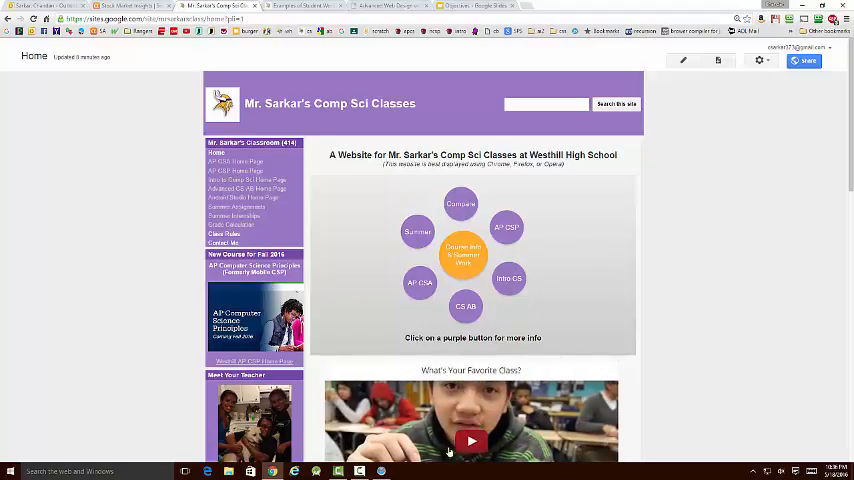
{"action": "mouse_move", "coordinate": [368, 225]}
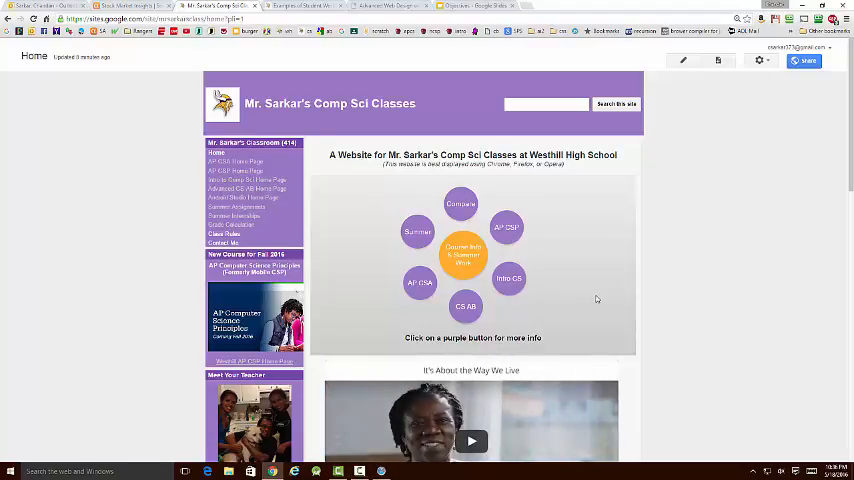
{"action": "mouse_move", "coordinate": [503, 327]}
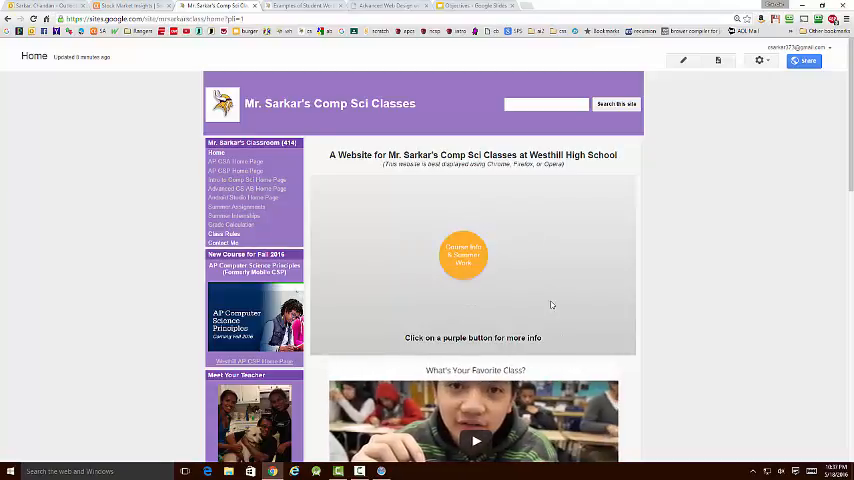
{"action": "mouse_move", "coordinate": [501, 207]}
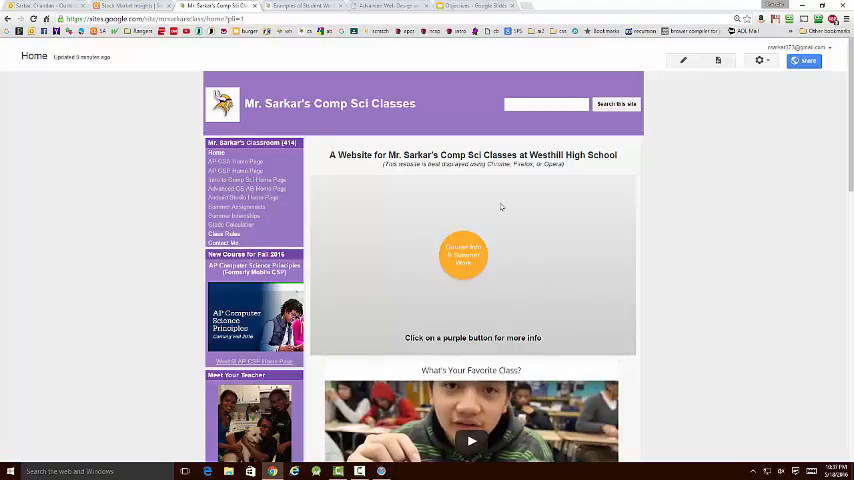
{"action": "mouse_move", "coordinate": [471, 307]}
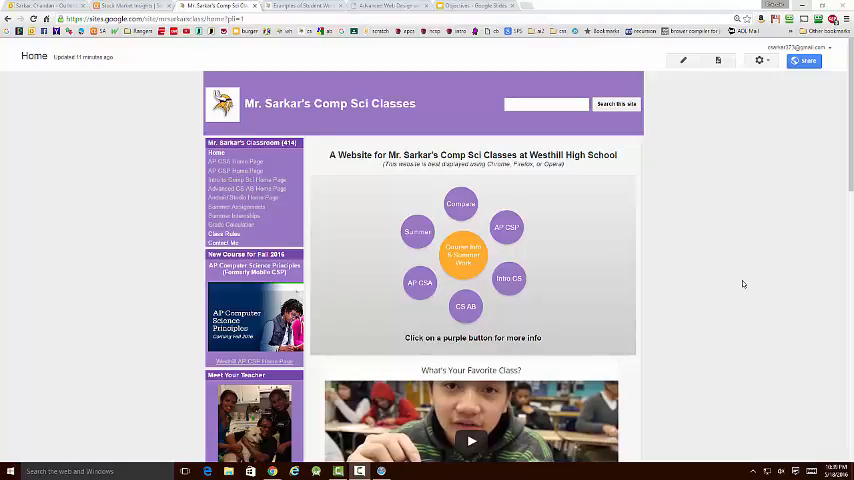
{"action": "scroll", "scroll_direction": "down", "scroll_amount": 3}
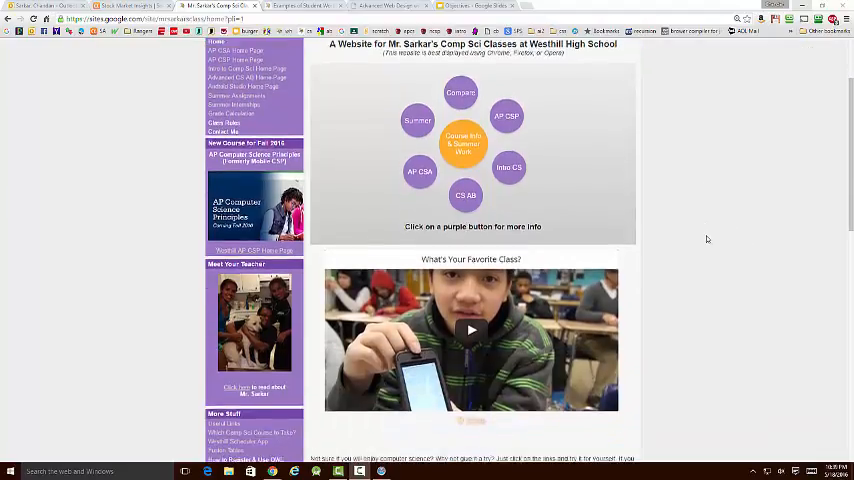
{"action": "scroll", "scroll_direction": "down", "scroll_amount": 3}
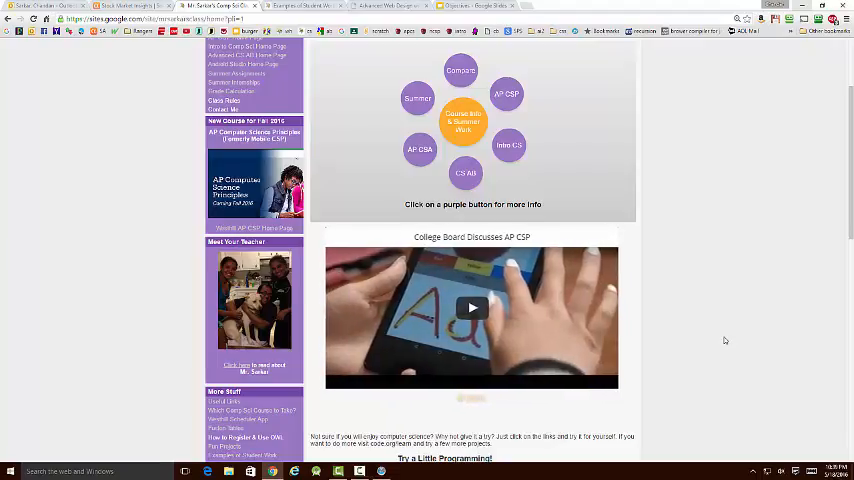
{"action": "mouse_move", "coordinate": [546, 275]}
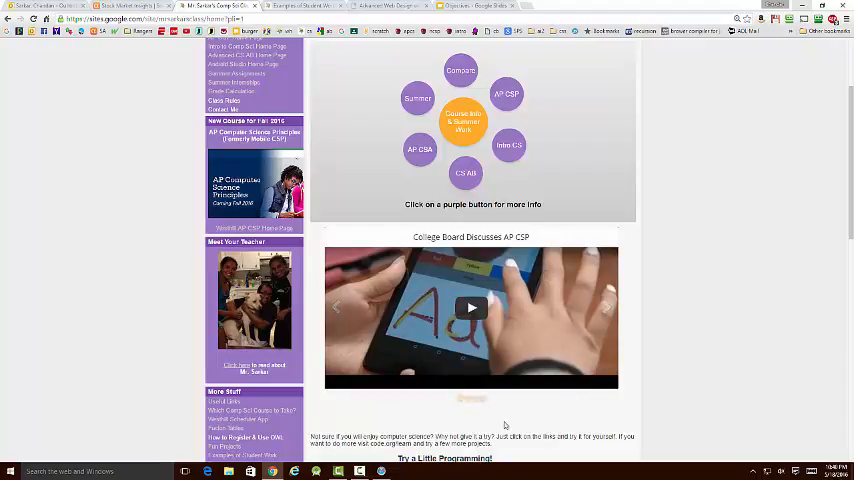
{"action": "left_click", "coordinate": [606, 307]}
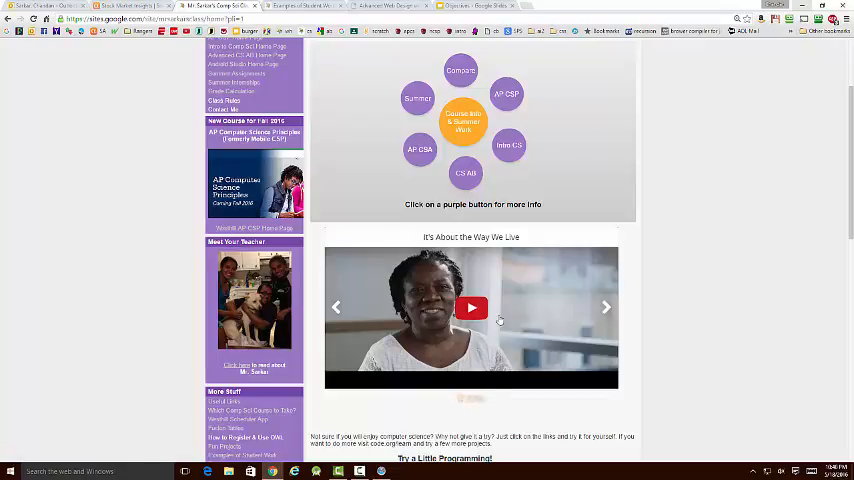
{"action": "mouse_move", "coordinate": [494, 306]}
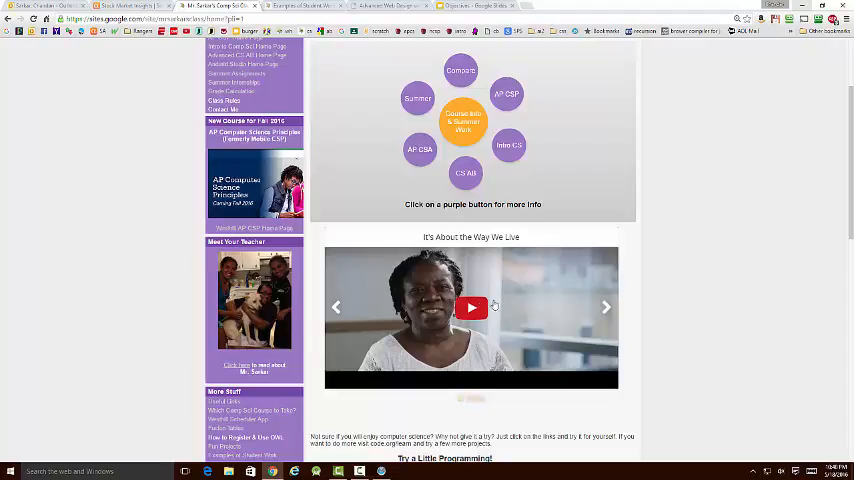
{"action": "mouse_move", "coordinate": [487, 405]}
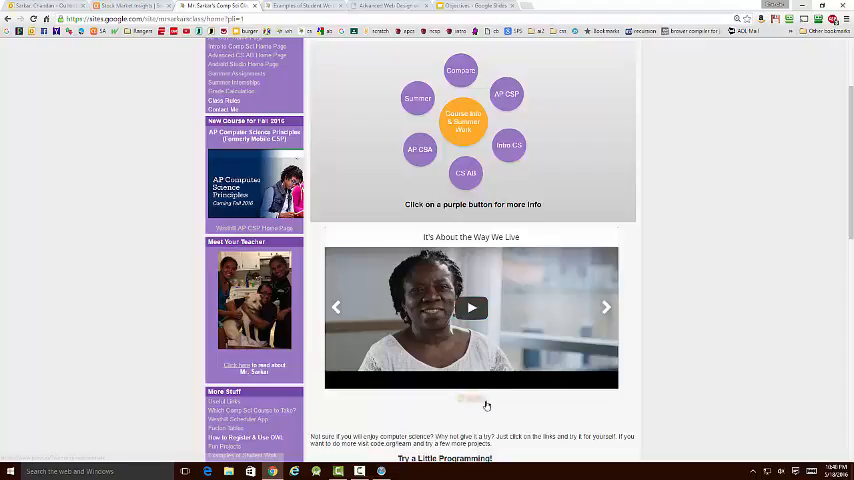
{"action": "mouse_move", "coordinate": [499, 404]}
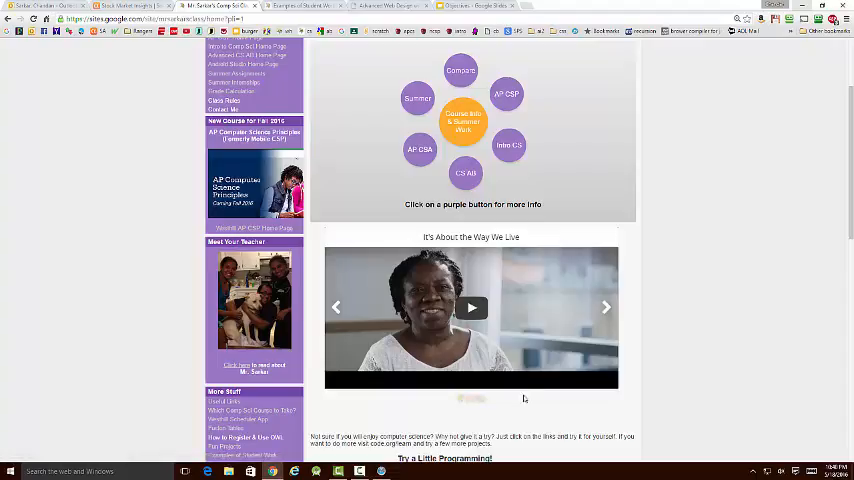
{"action": "mouse_move", "coordinate": [471, 307]}
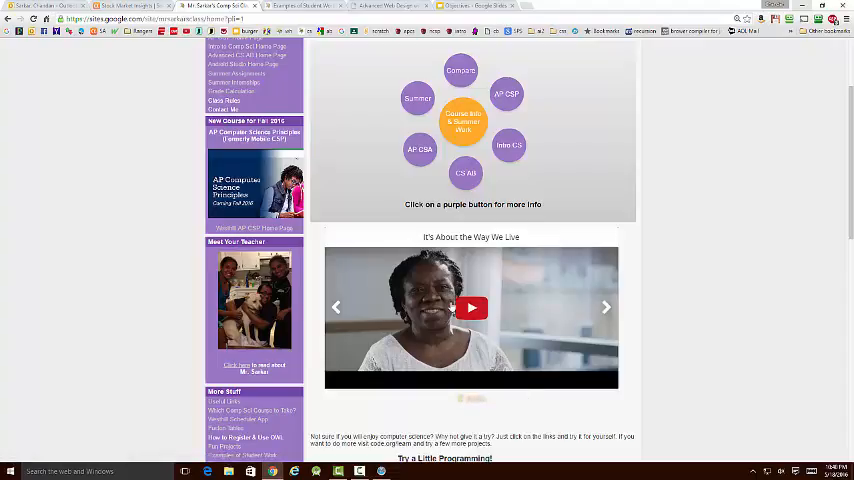
{"action": "mouse_move", "coordinate": [526, 328]}
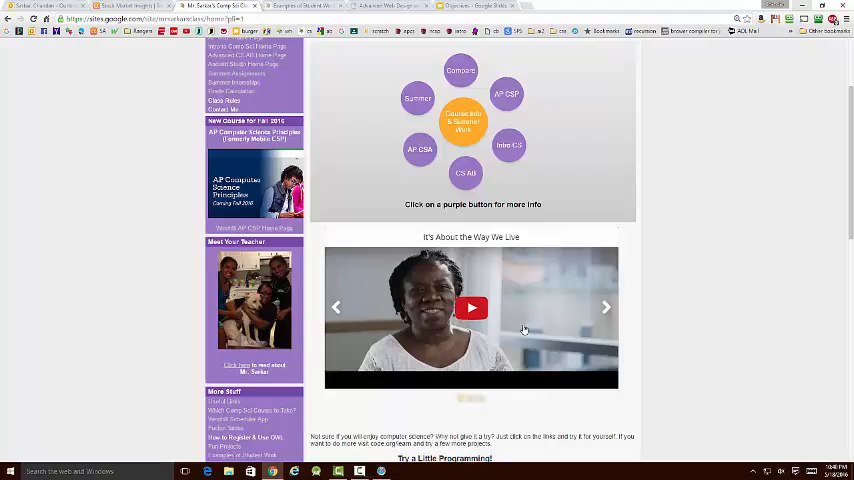
{"action": "mouse_move", "coordinate": [401, 325]}
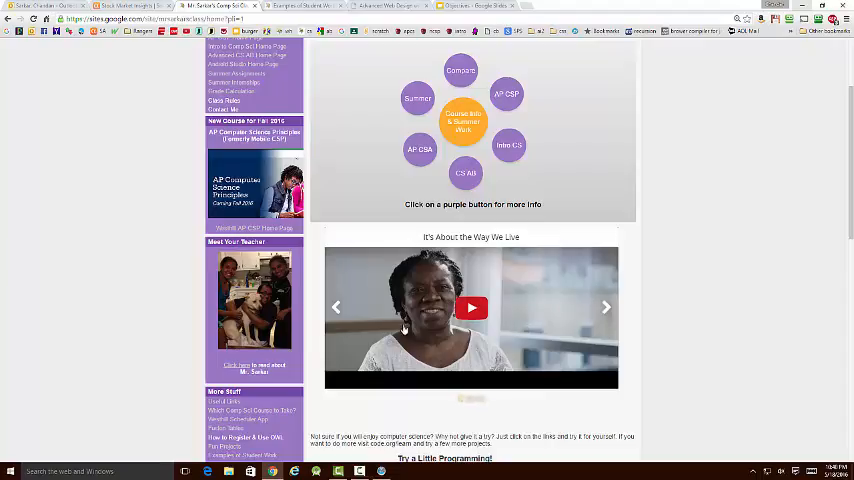
{"action": "mouse_move", "coordinate": [412, 313]}
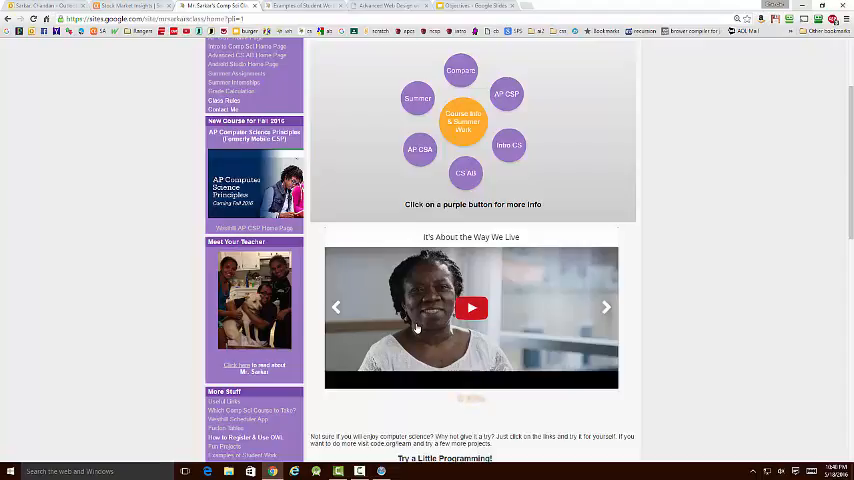
{"action": "mouse_move", "coordinate": [531, 374]}
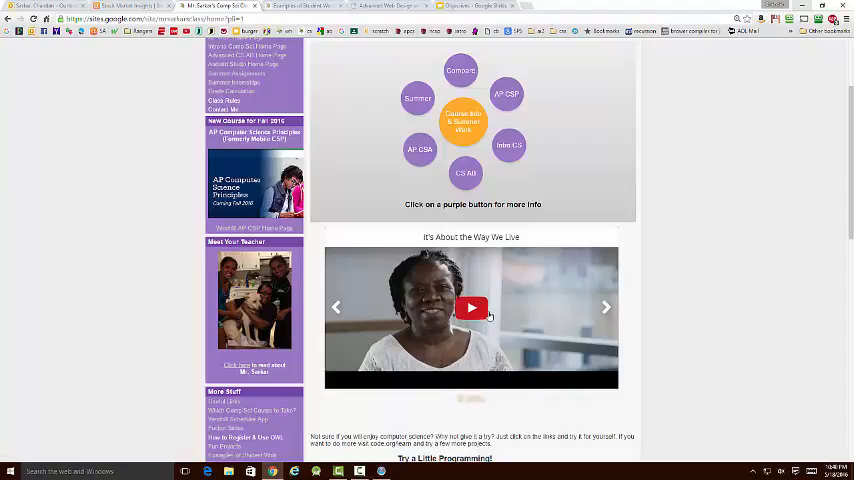
{"action": "scroll", "scroll_direction": "down", "scroll_amount": 3}
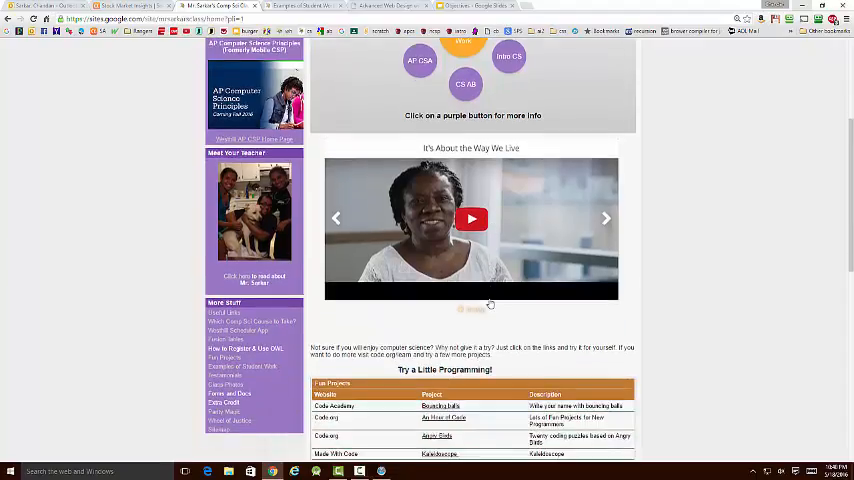
{"action": "mouse_move", "coordinate": [480, 316]}
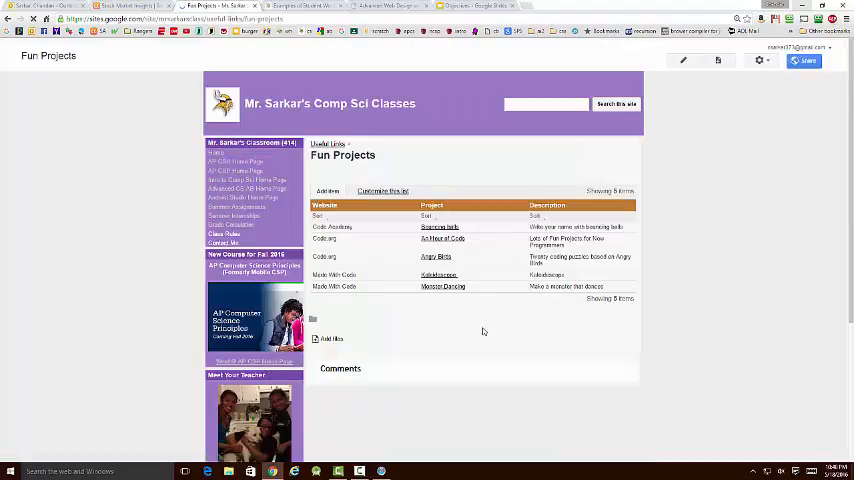
Scroll through the student app videos down to the QR codes section
{"action": "scroll", "scroll_direction": "down", "scroll_amount": 3}
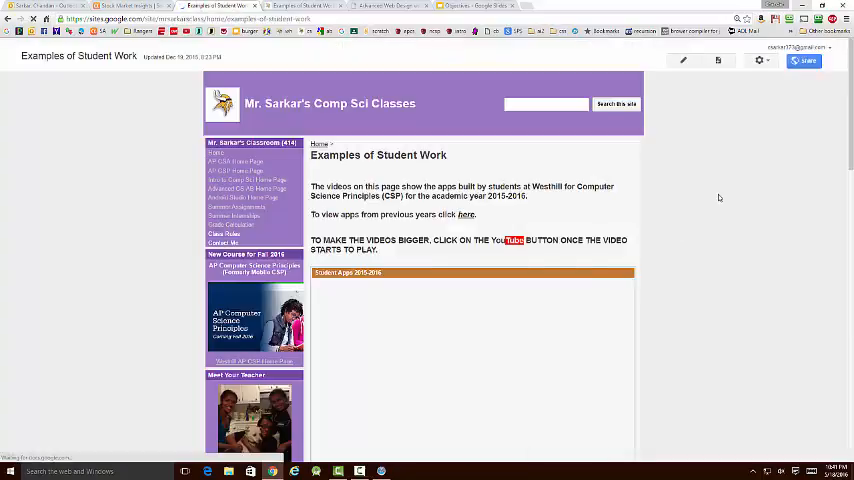
{"action": "scroll", "scroll_direction": "down", "scroll_amount": 3}
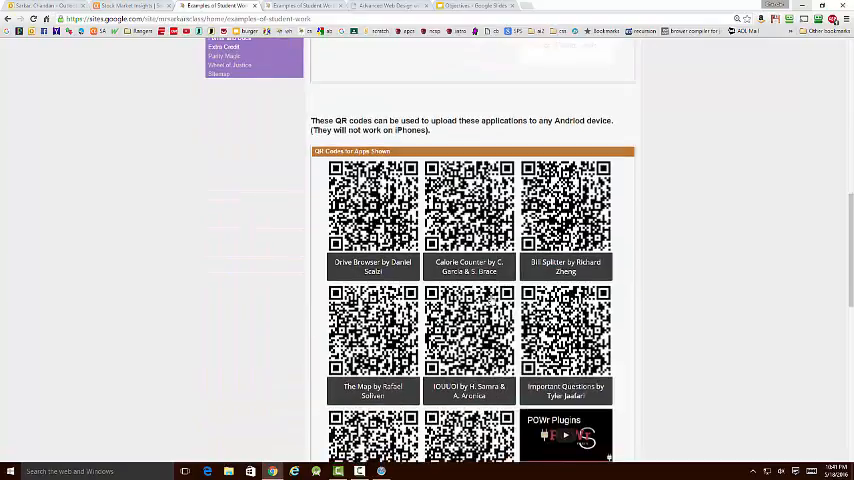
{"action": "scroll", "scroll_direction": "down", "scroll_amount": 3}
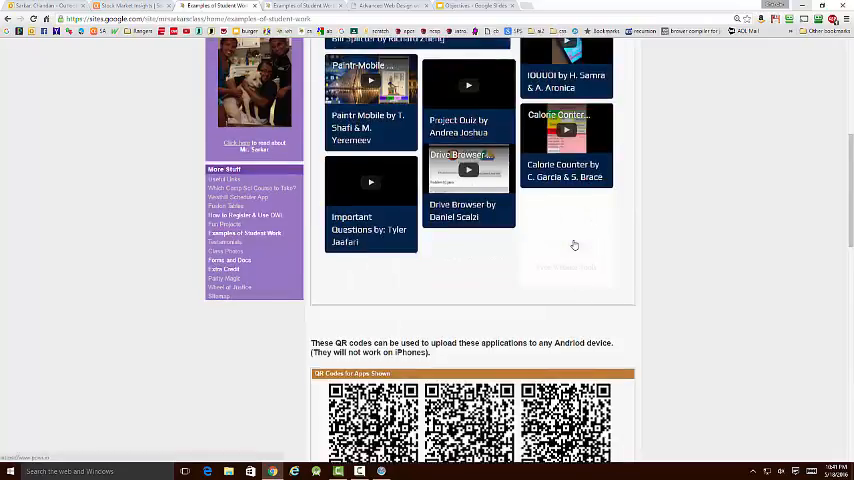
{"action": "scroll", "scroll_direction": "up", "scroll_amount": 3}
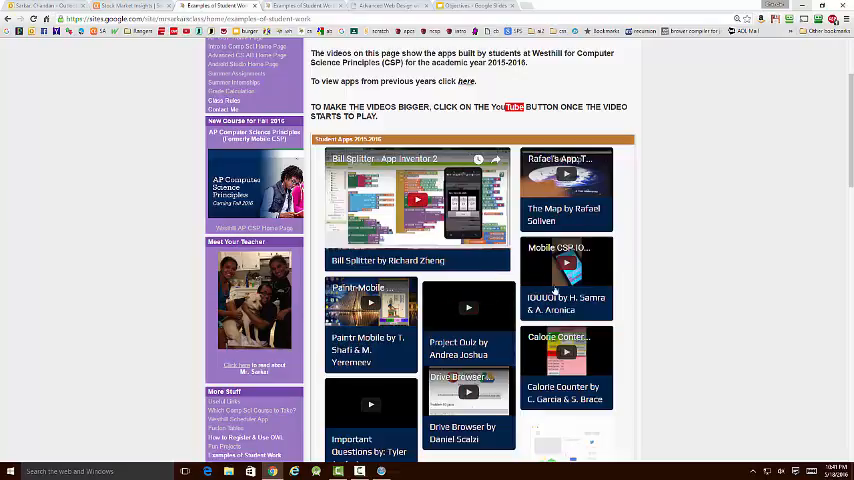
{"action": "scroll", "scroll_direction": "down", "scroll_amount": 3}
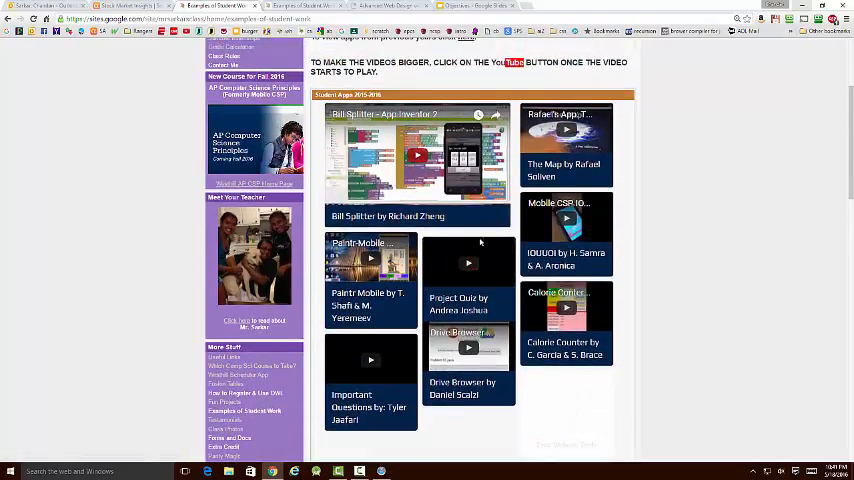
{"action": "scroll", "scroll_direction": "down", "scroll_amount": 3}
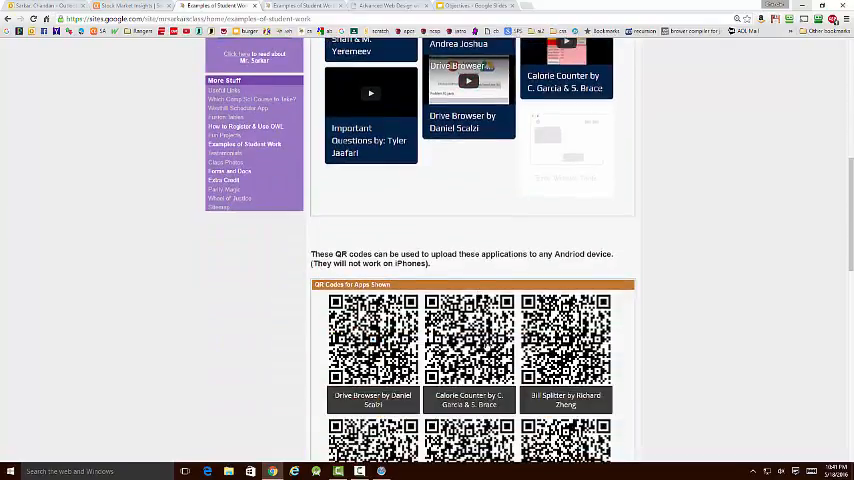
{"action": "scroll", "scroll_direction": "up", "scroll_amount": 3}
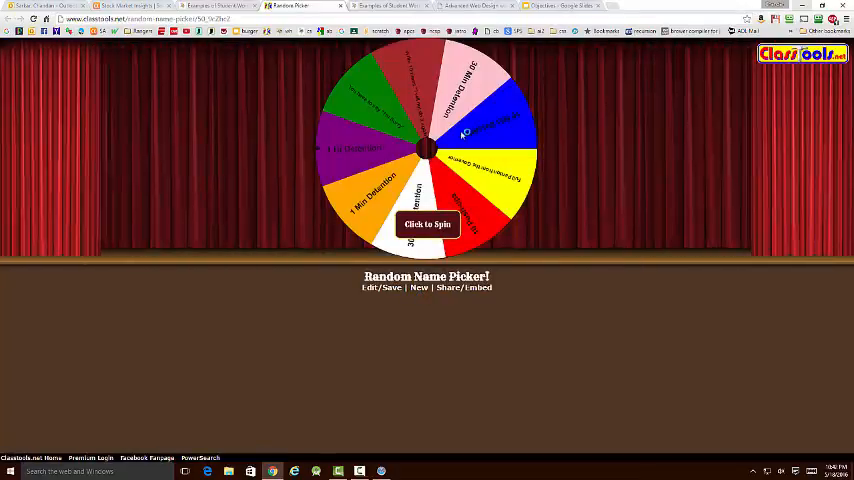
{"action": "mouse_move", "coordinate": [527, 254]}
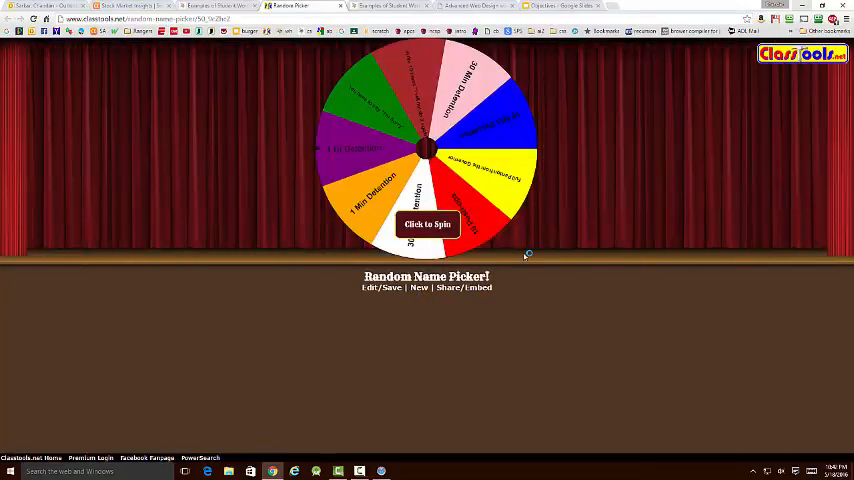
{"action": "mouse_move", "coordinate": [445, 228]}
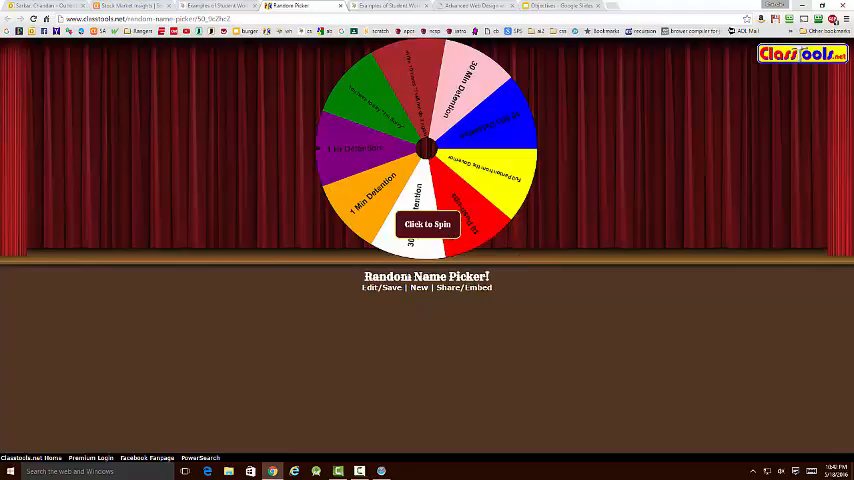
Spin the detentions and push-ups wheel until it lands on an outcome
{"action": "left_click", "coordinate": [427, 224]}
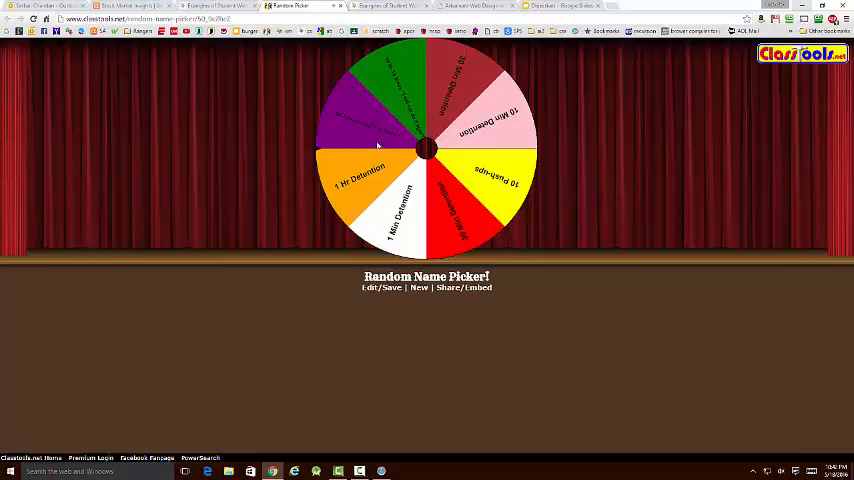
{"action": "mouse_move", "coordinate": [474, 202]}
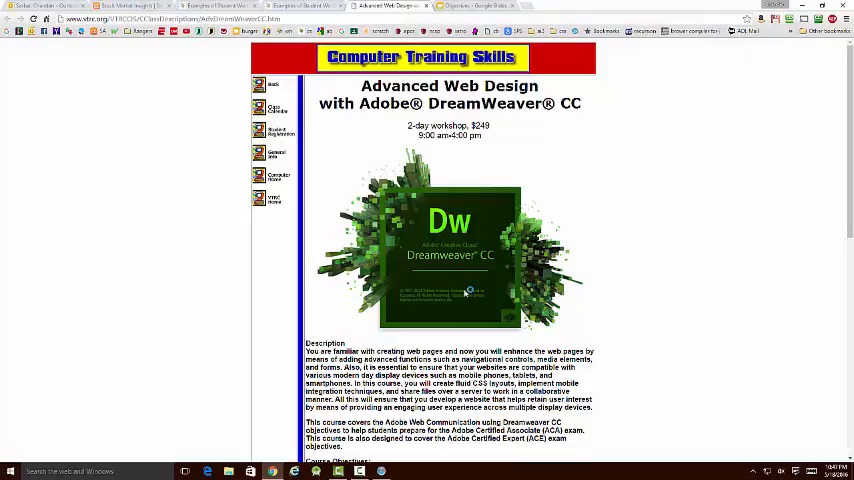
{"action": "mouse_move", "coordinate": [512, 287]}
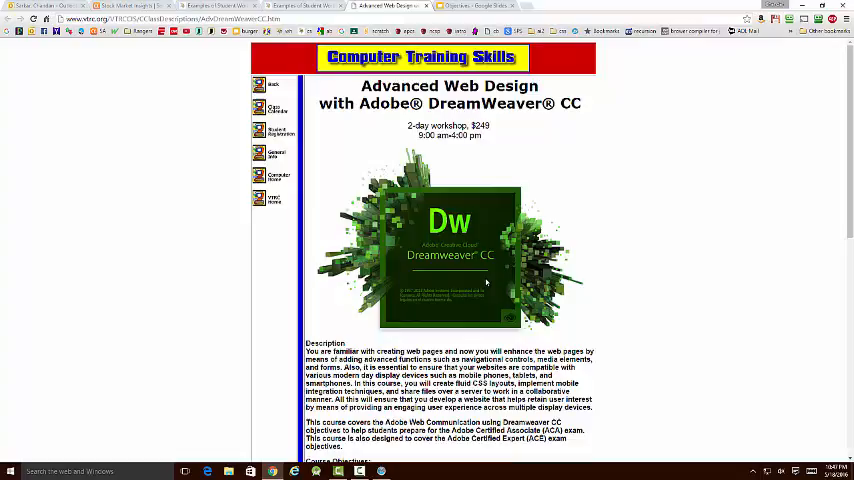
{"action": "mouse_move", "coordinate": [460, 273]}
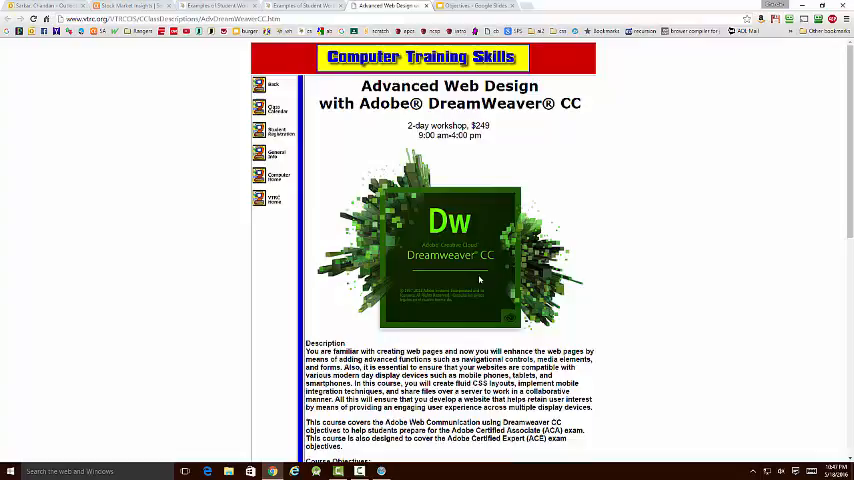
{"action": "mouse_move", "coordinate": [470, 270]}
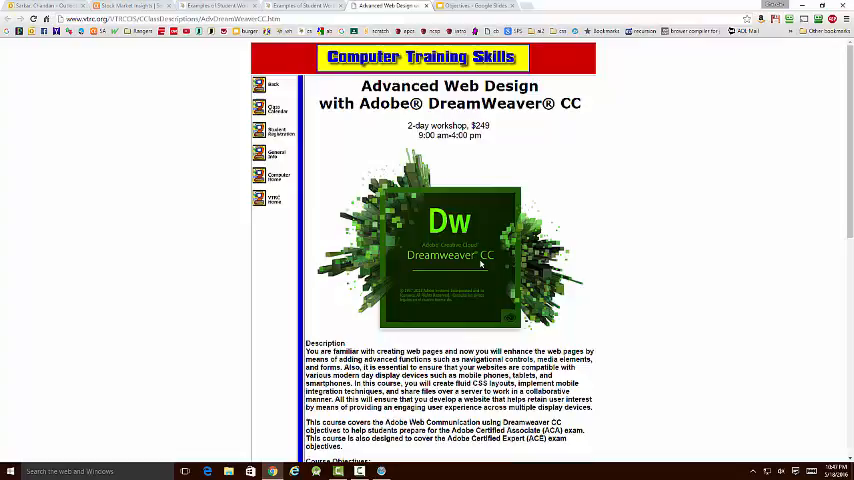
{"action": "mouse_move", "coordinate": [445, 275]}
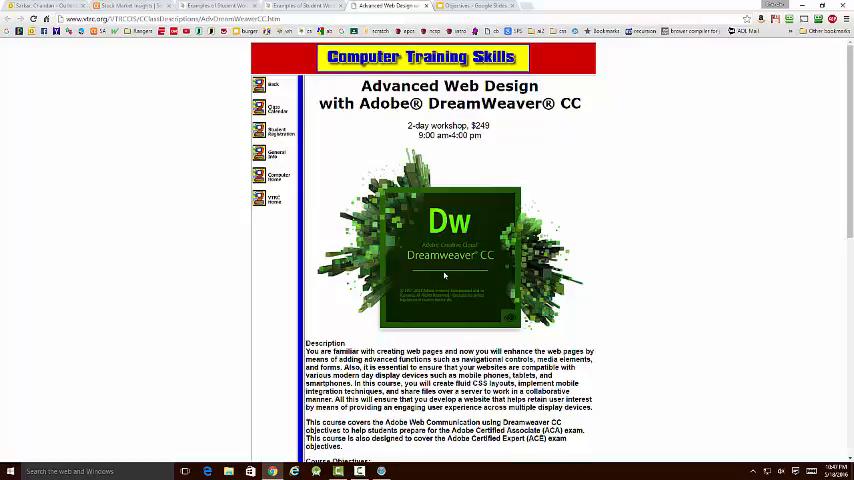
{"action": "mouse_move", "coordinate": [483, 268]}
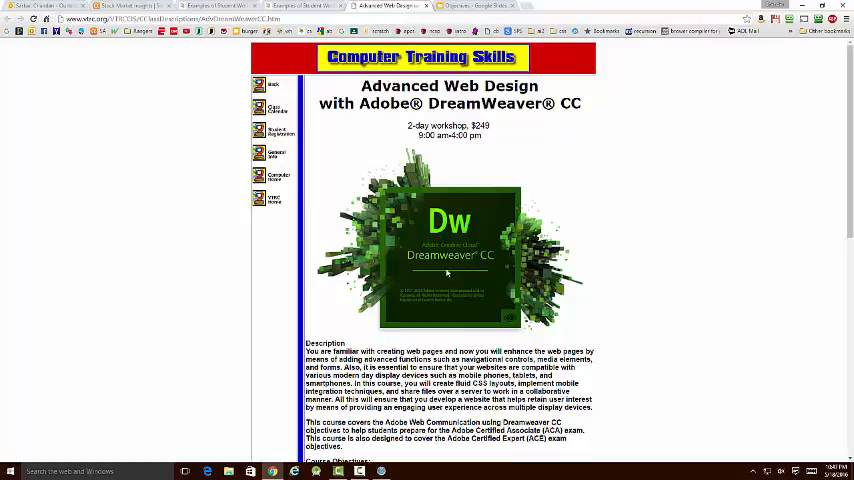
{"action": "mouse_move", "coordinate": [477, 273]}
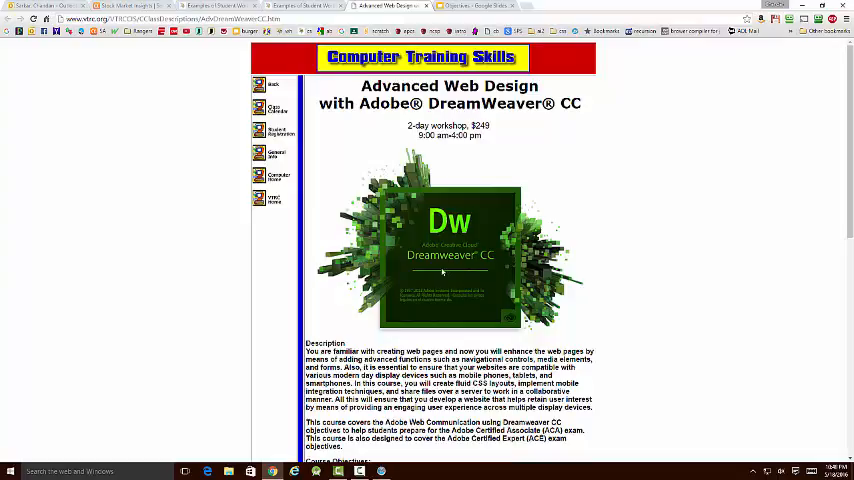
{"action": "mouse_move", "coordinate": [488, 270]}
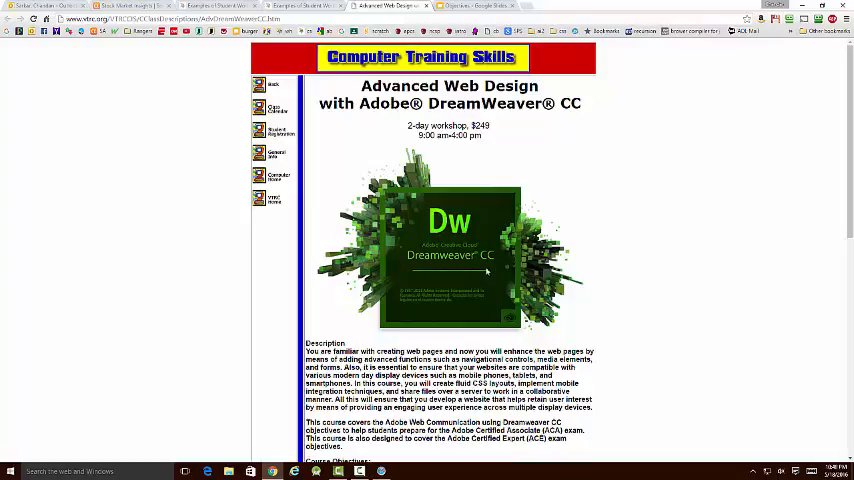
{"action": "mouse_move", "coordinate": [462, 272]}
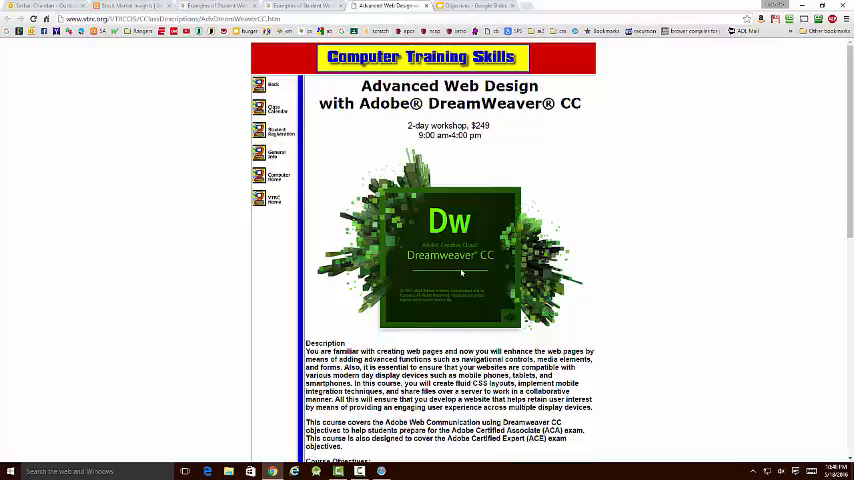
{"action": "mouse_move", "coordinate": [452, 277]}
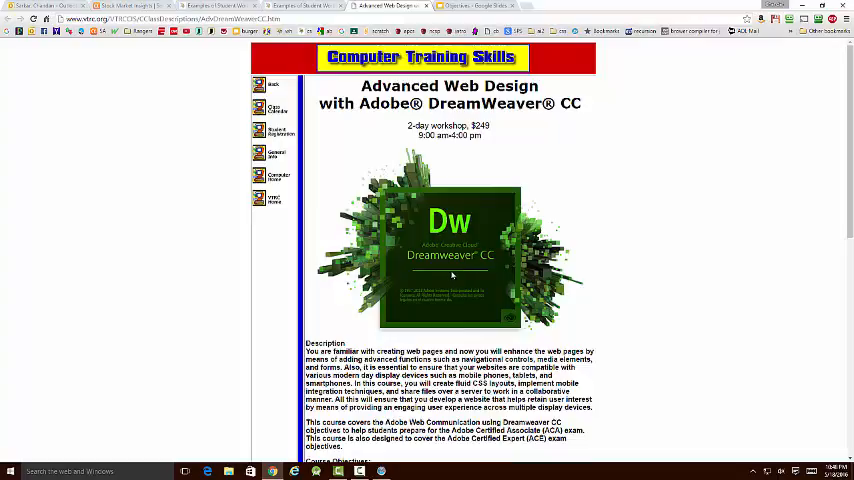
{"action": "mouse_move", "coordinate": [453, 279]}
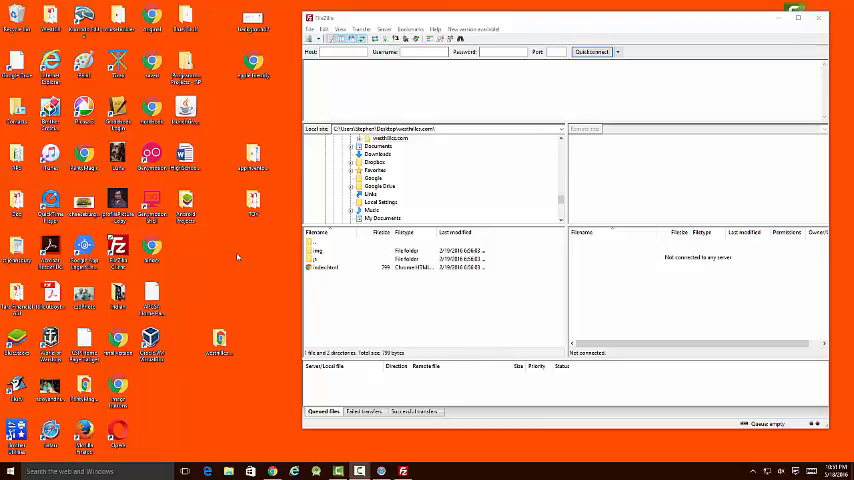
{"action": "mouse_move", "coordinate": [240, 257]}
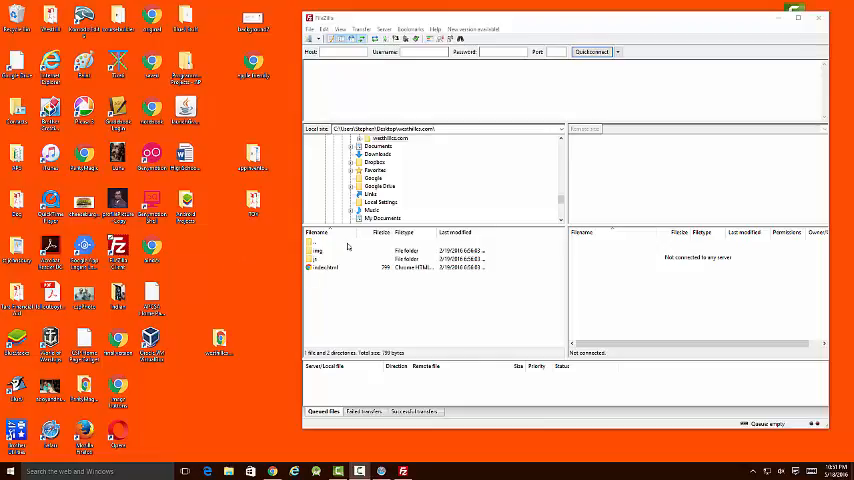
{"action": "mouse_move", "coordinate": [417, 197]}
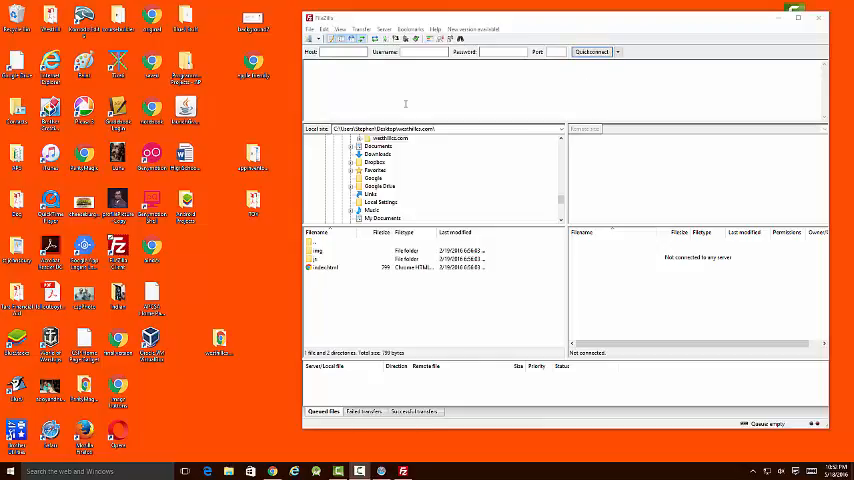
{"action": "mouse_move", "coordinate": [409, 90]}
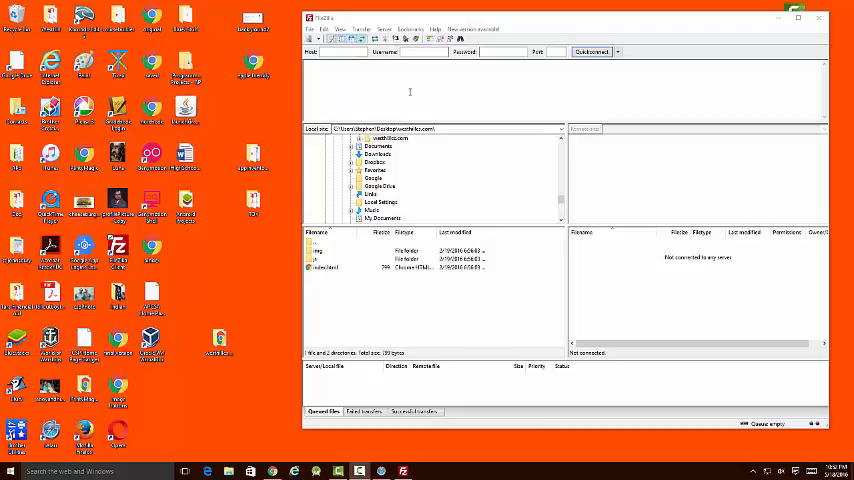